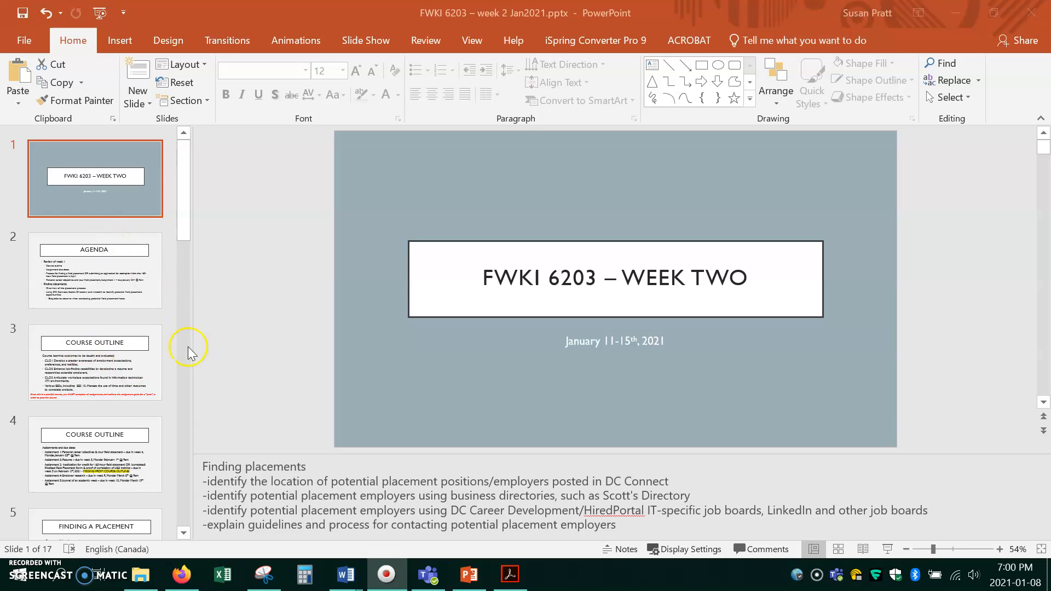
mouse_move(246, 321)
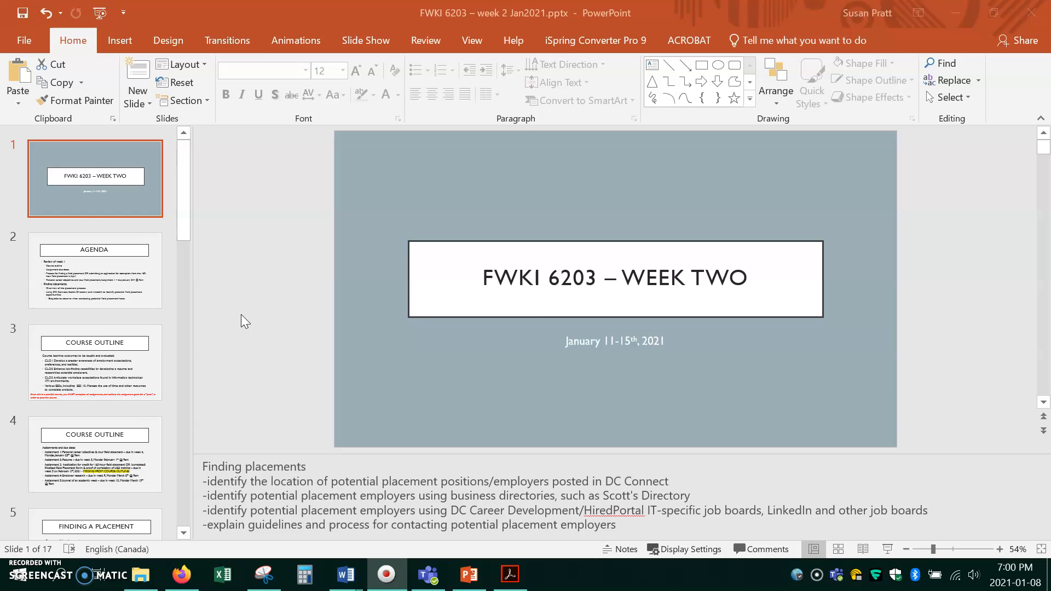
Show the Agenda slide covering week 1 review and finding placements
click(94, 270)
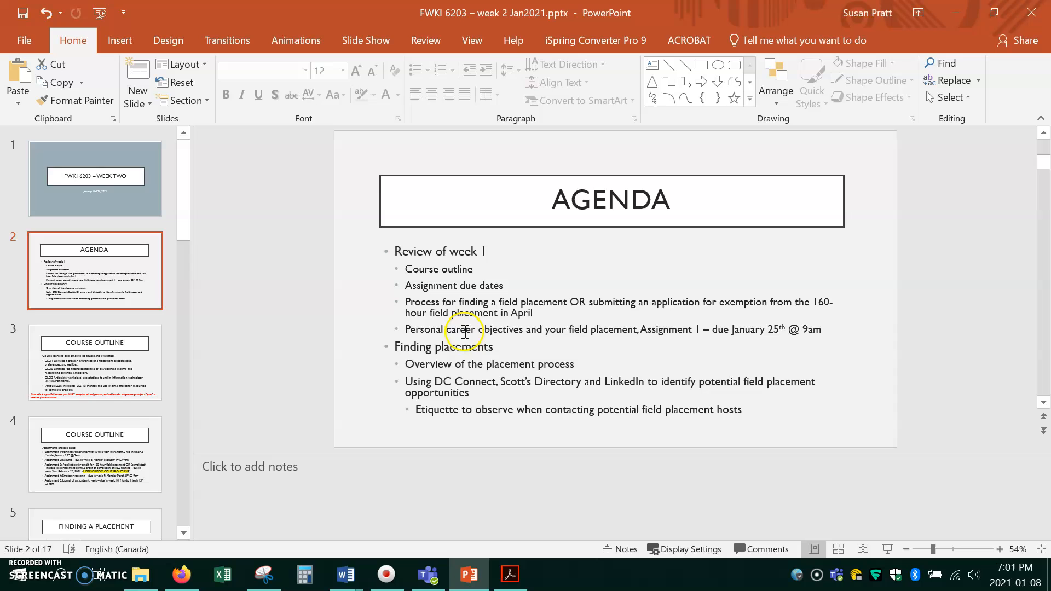
mouse_move(602, 333)
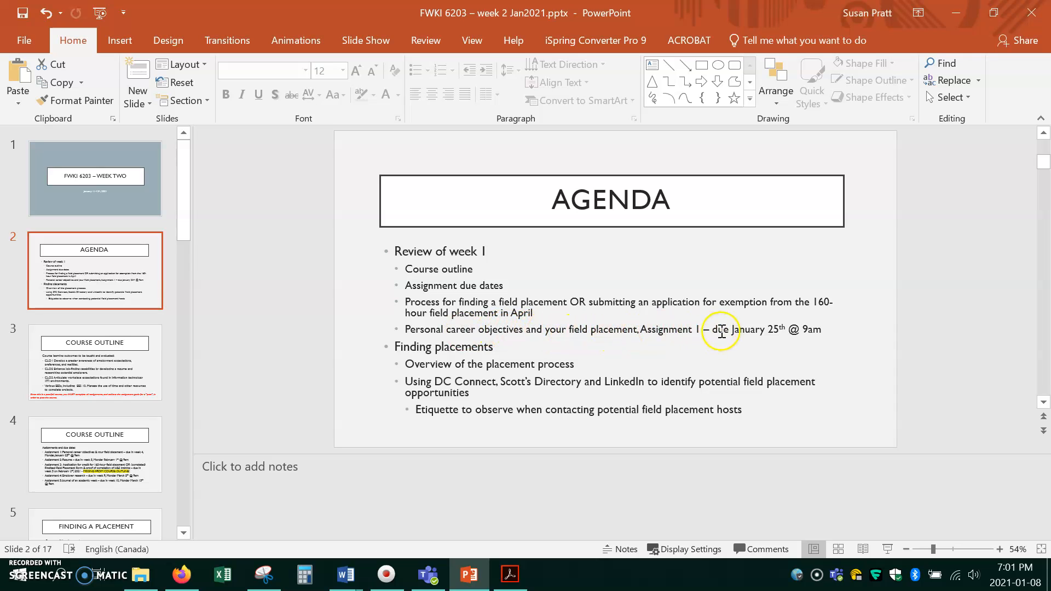
mouse_move(552, 378)
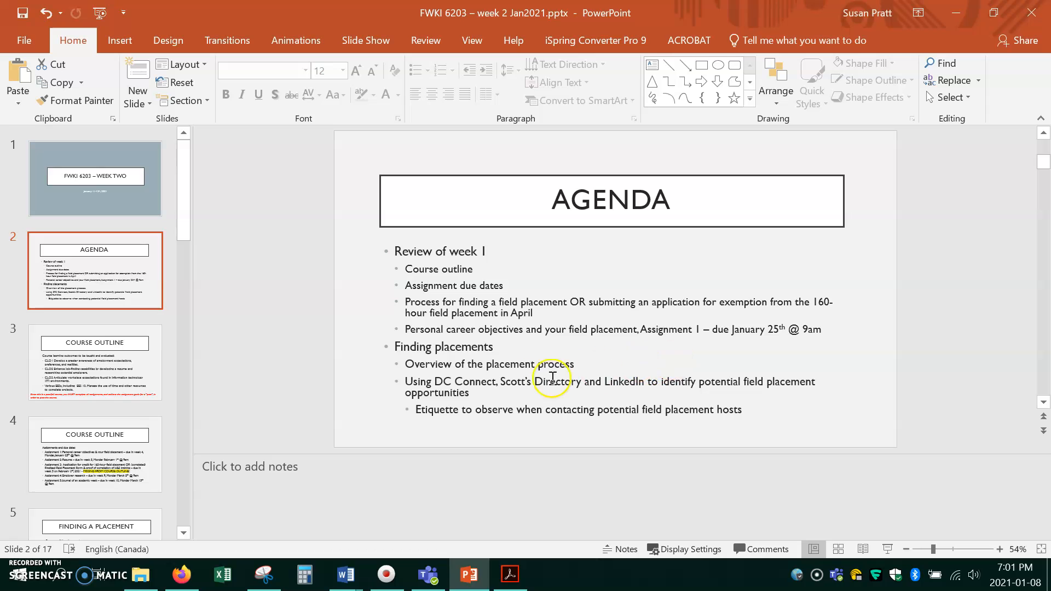
mouse_move(455, 394)
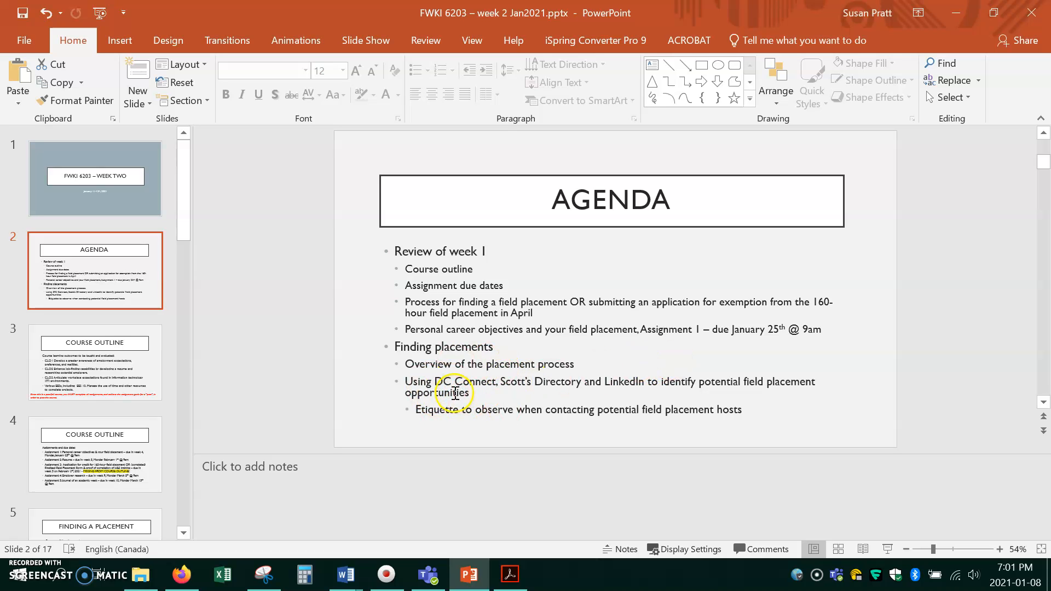
Step through both Course Outline slides to the 160-hour placement exemption slide due February 3rd
click(94, 370)
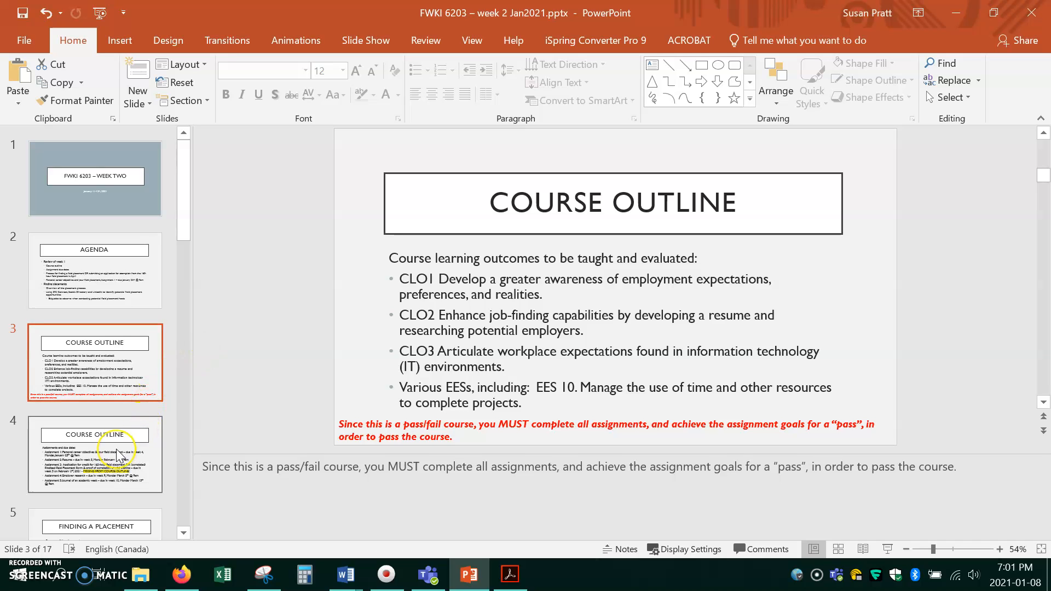
click(118, 456)
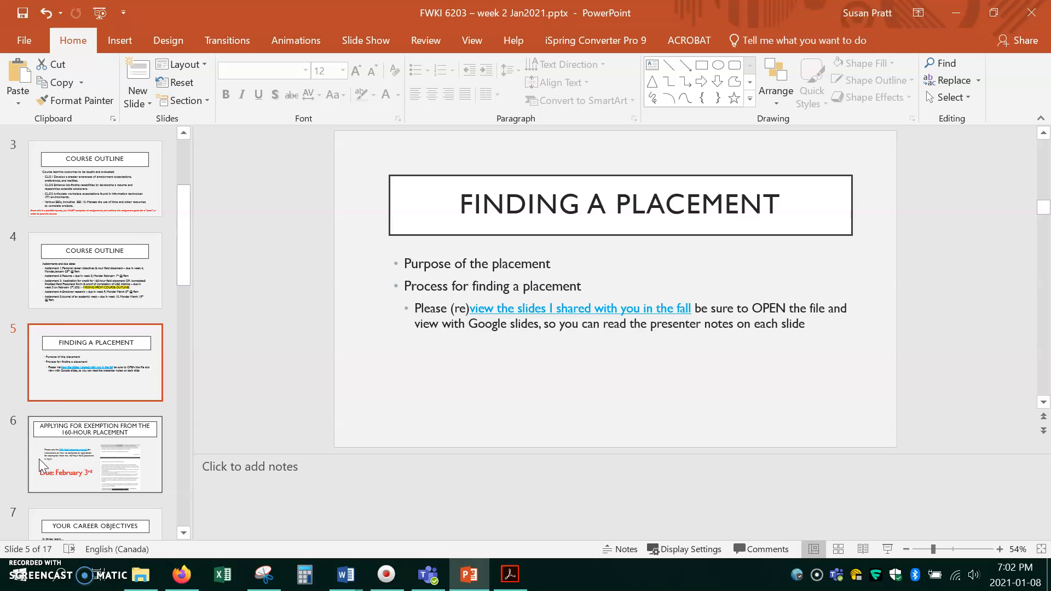
click(95, 455)
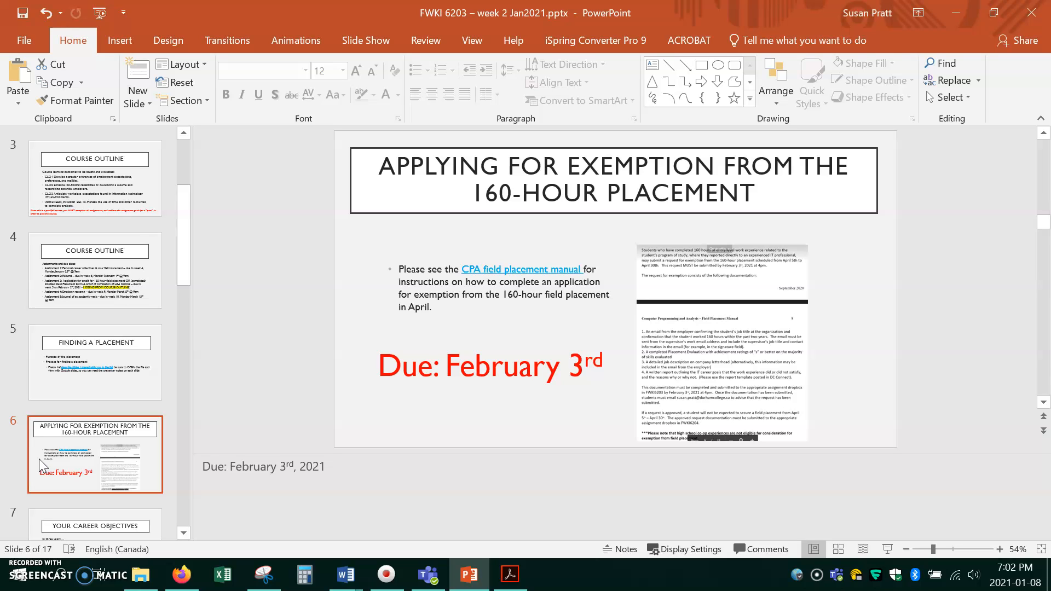
mouse_move(226, 422)
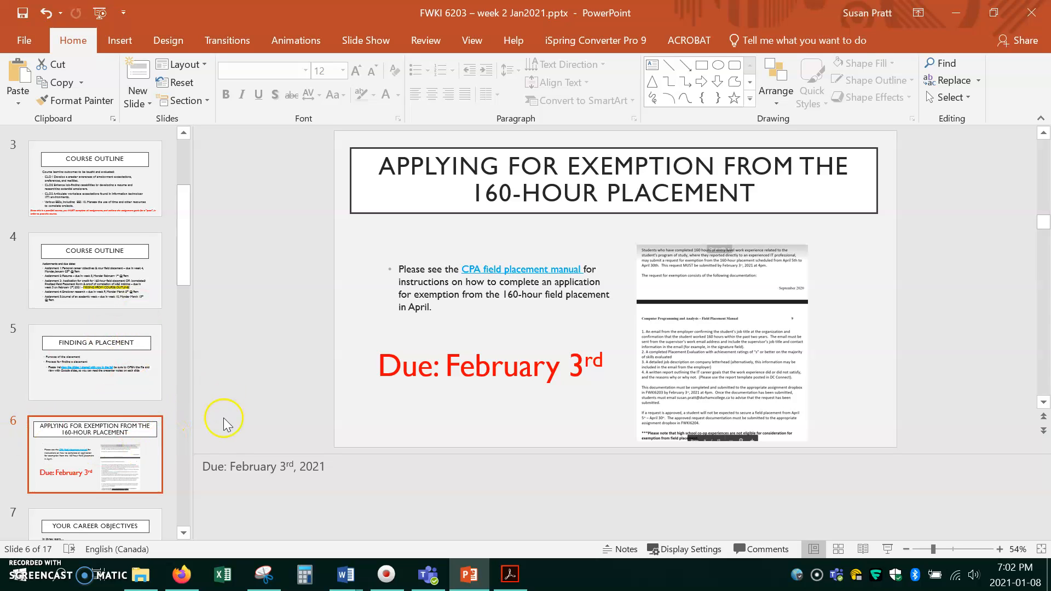
mouse_move(473, 416)
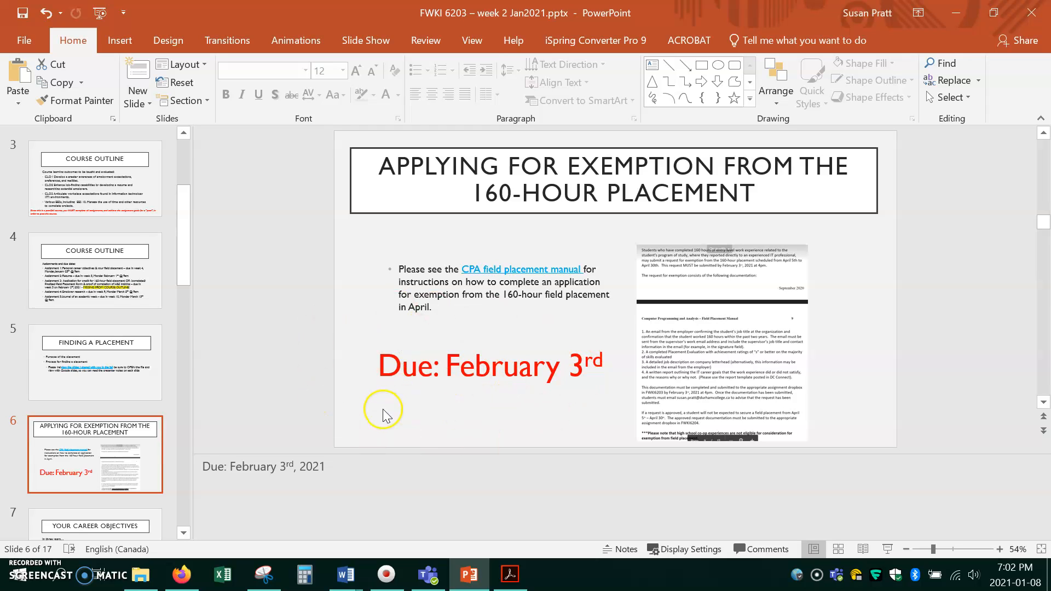
mouse_move(265, 414)
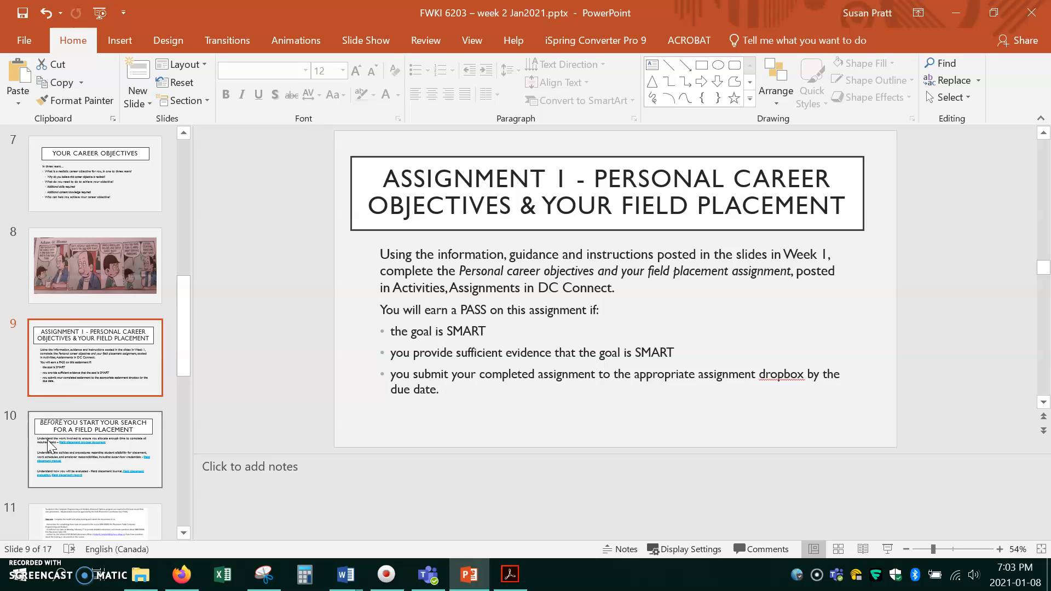
Show slide 10 on what to understand before starting a field placement search
click(94, 449)
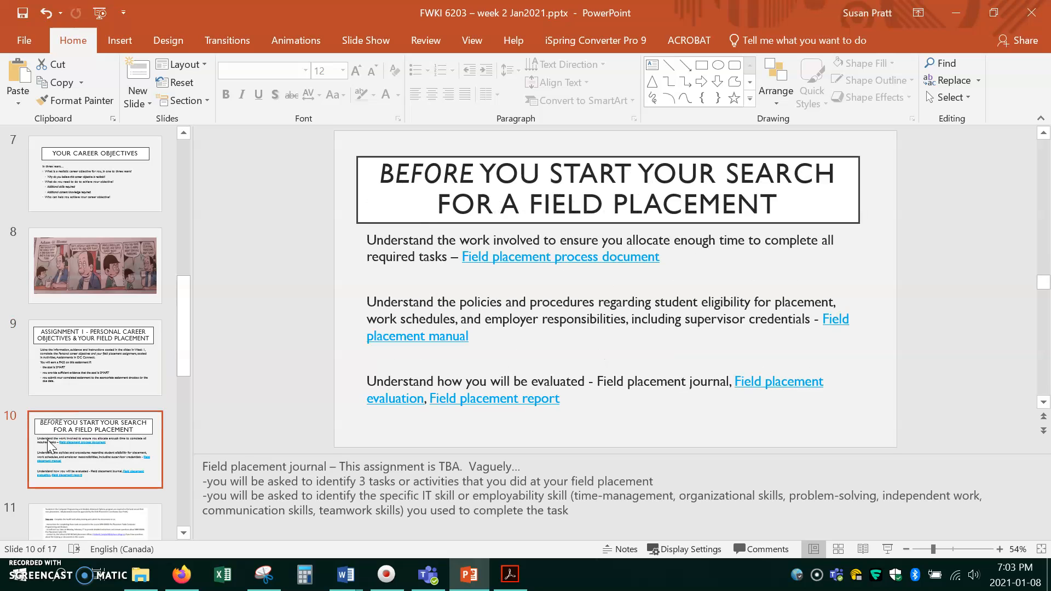